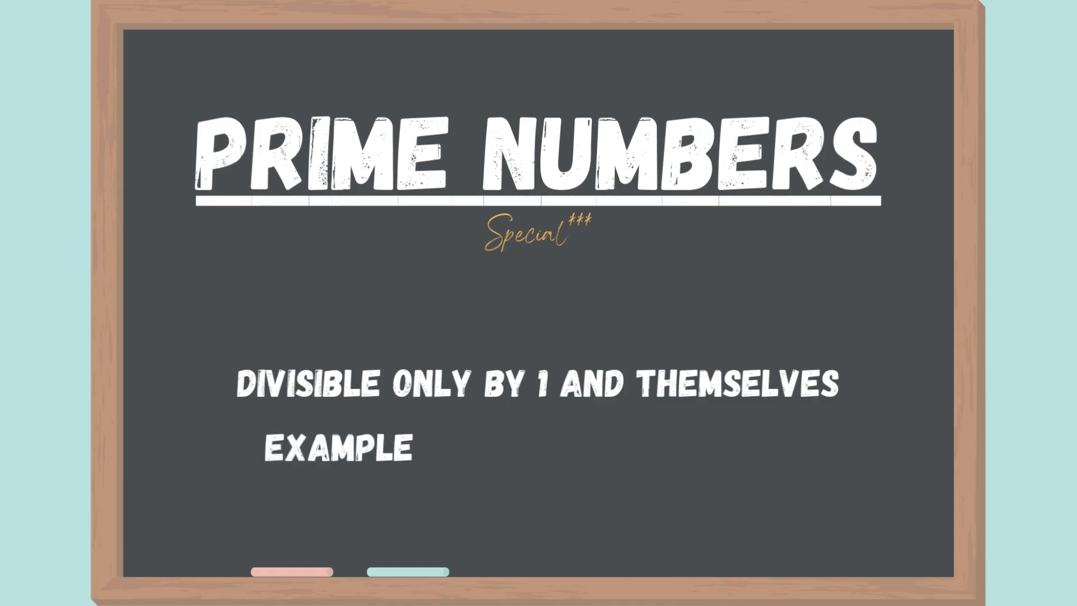
type(": 2, 3, 5, 7, 11")
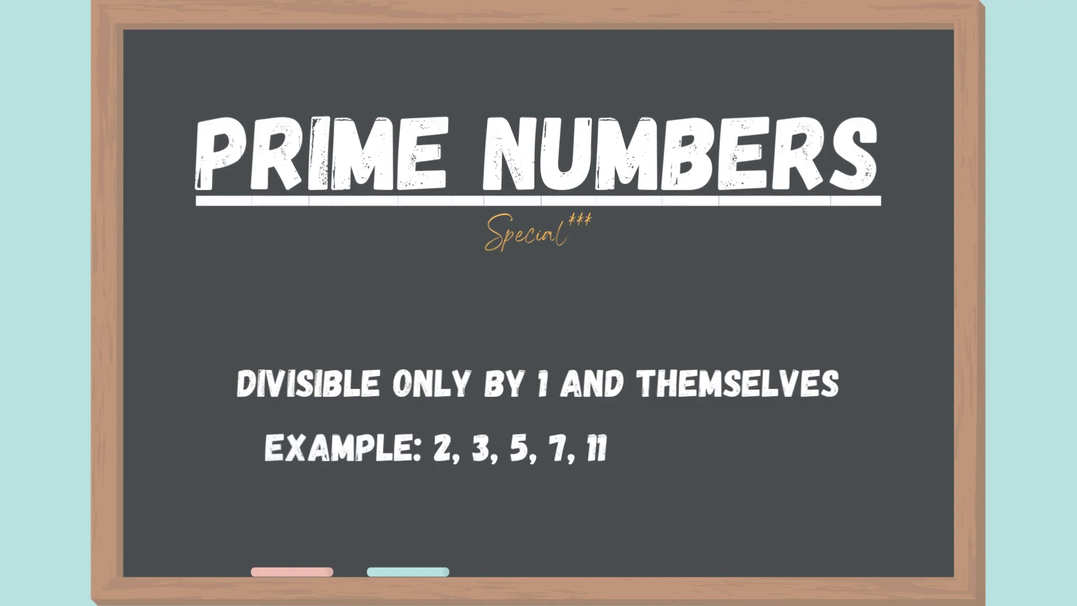
type("AND SO ON...")
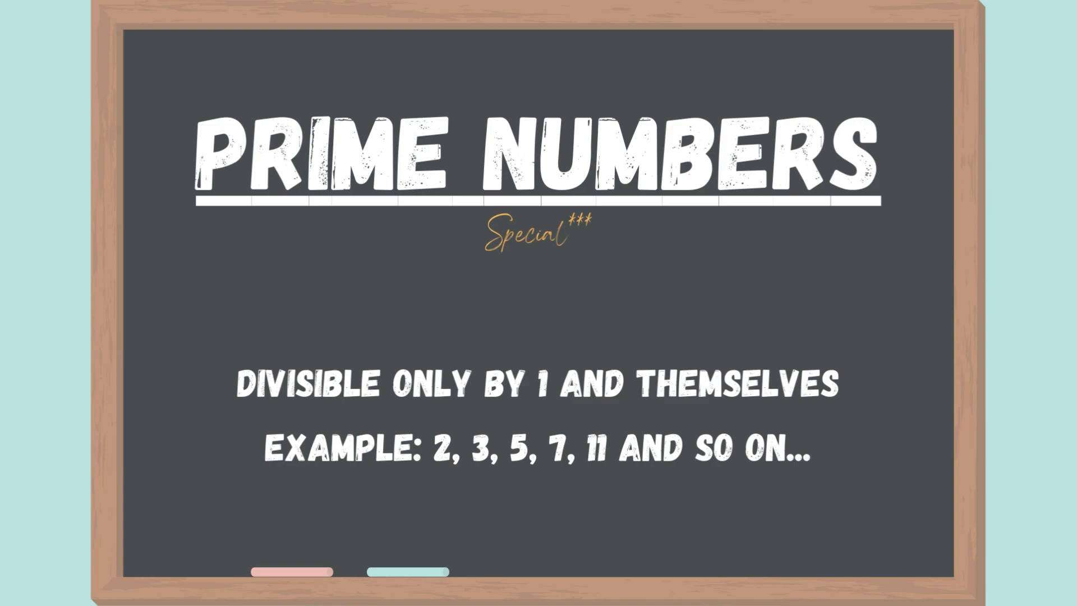